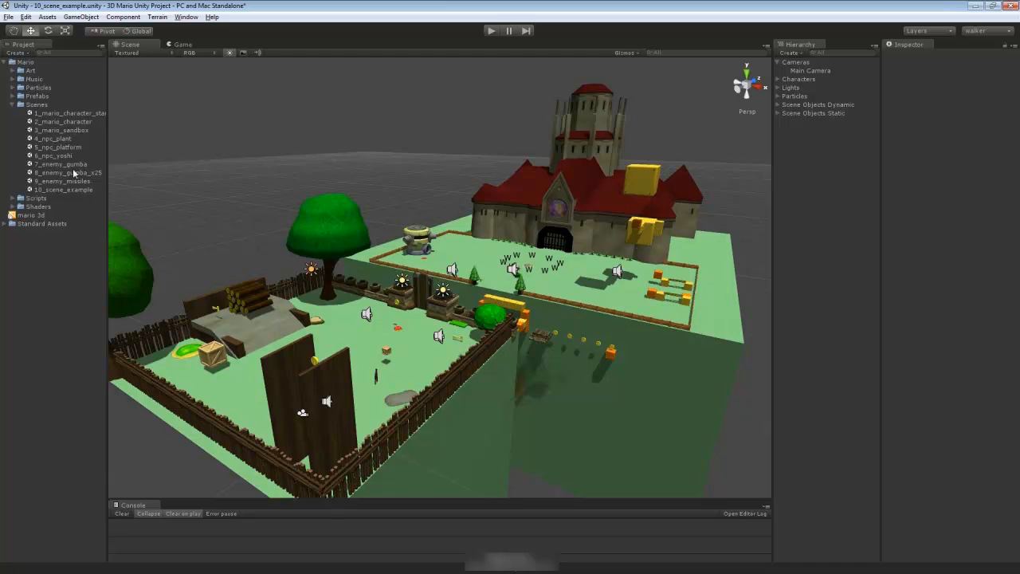
Select the 10_scene_example scene in the Scenes folder and run it in Play mode
left_click(61, 190)
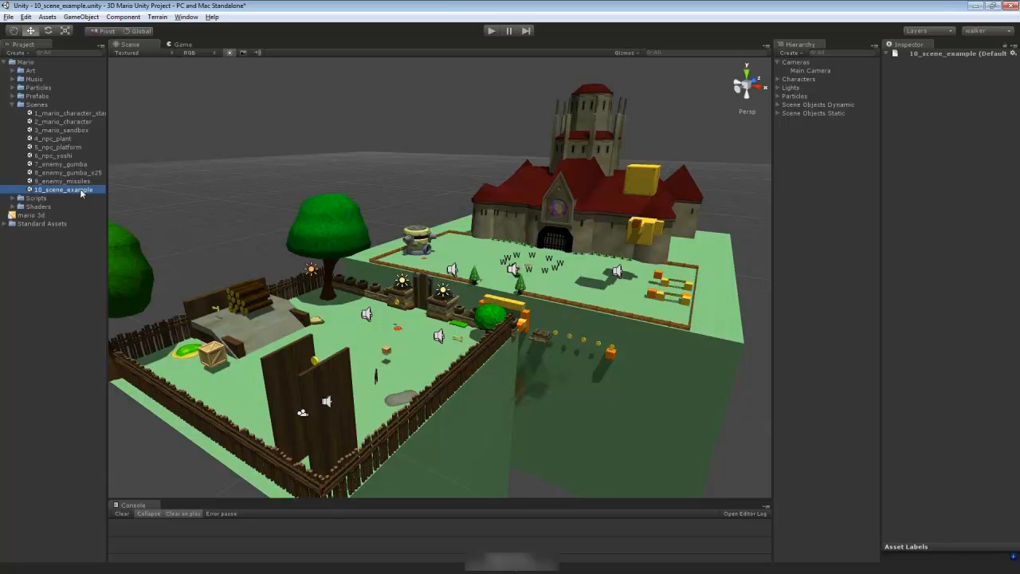
mouse_move(455, 238)
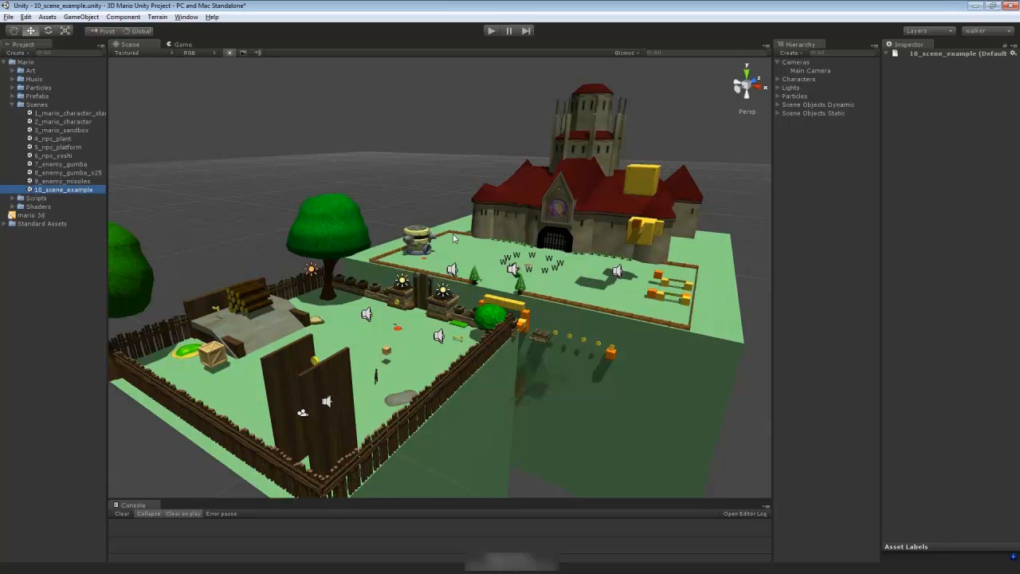
mouse_move(355, 423)
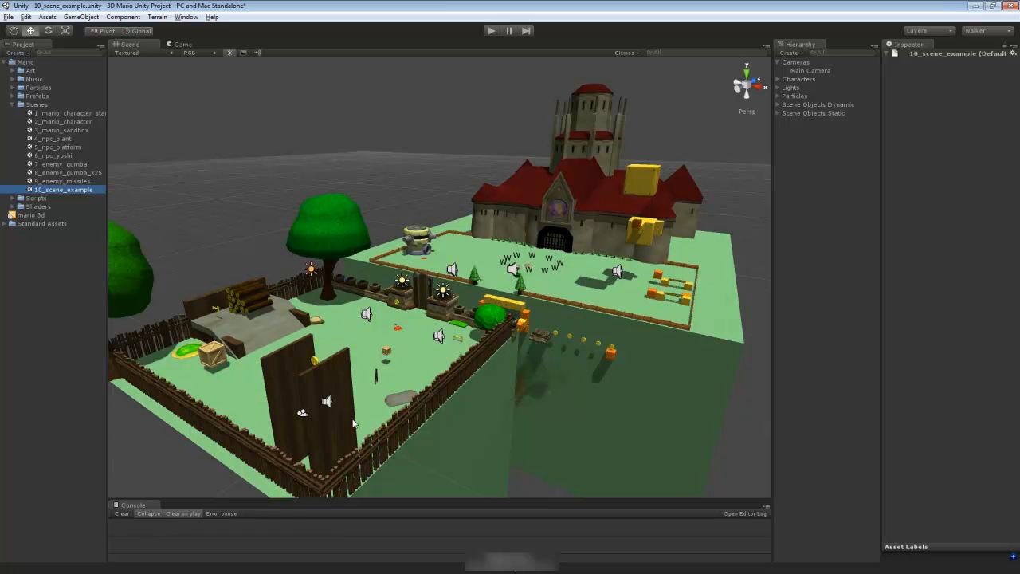
mouse_move(356, 328)
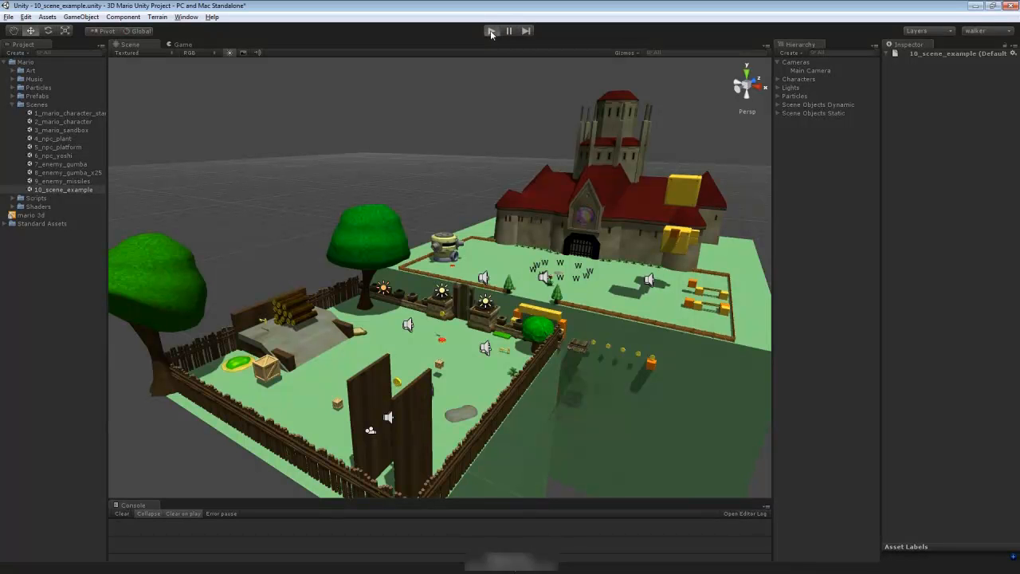
left_click(492, 30)
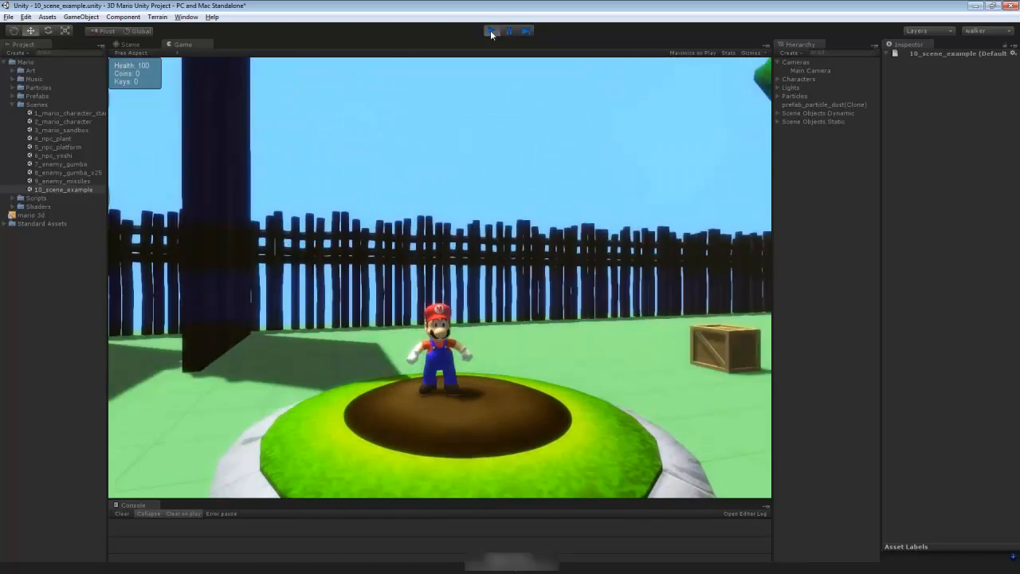